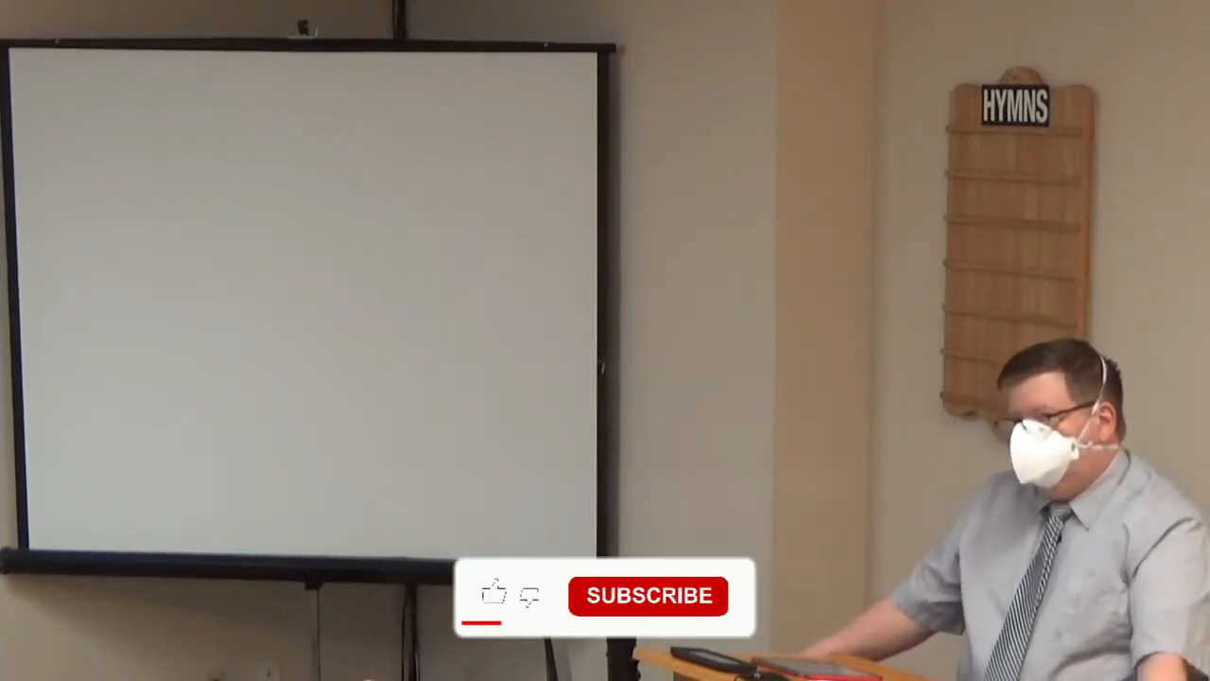
pyautogui.click(484, 598)
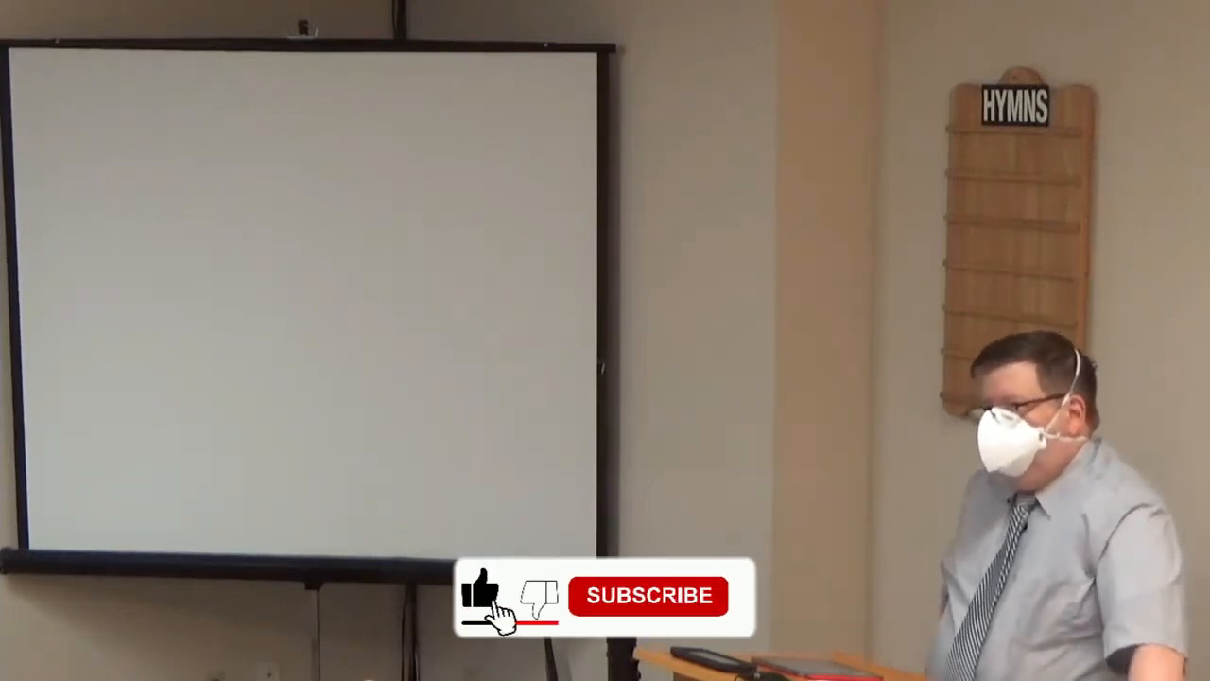
pyautogui.click(646, 596)
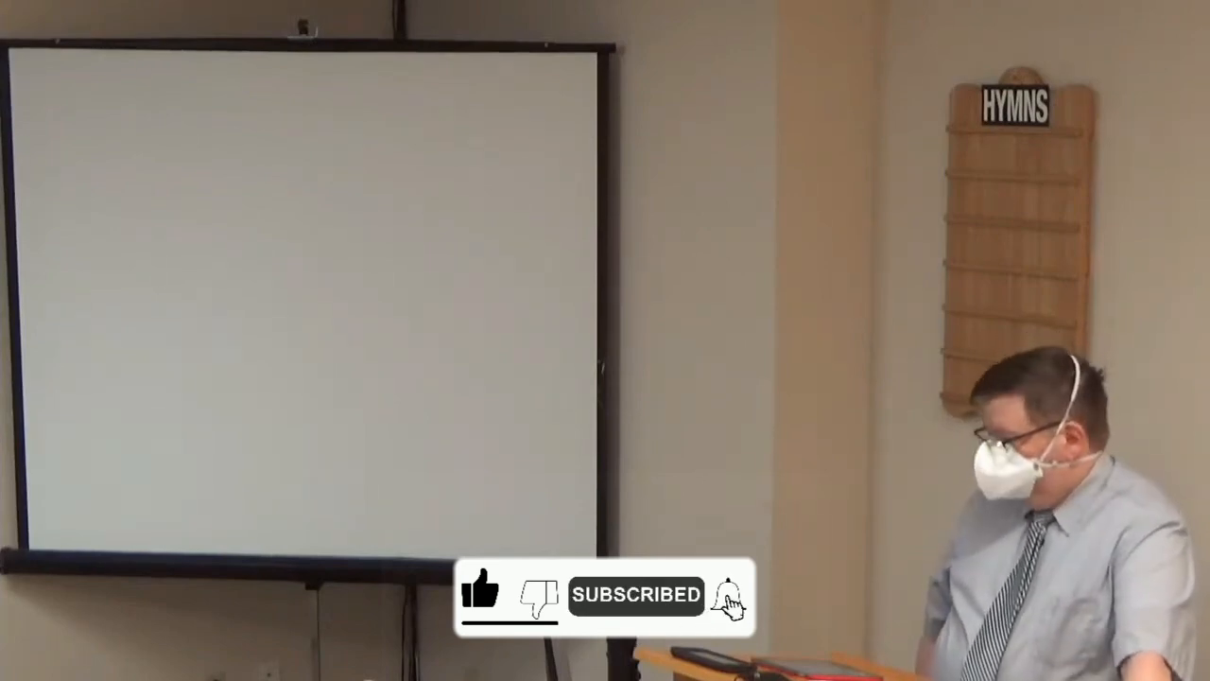